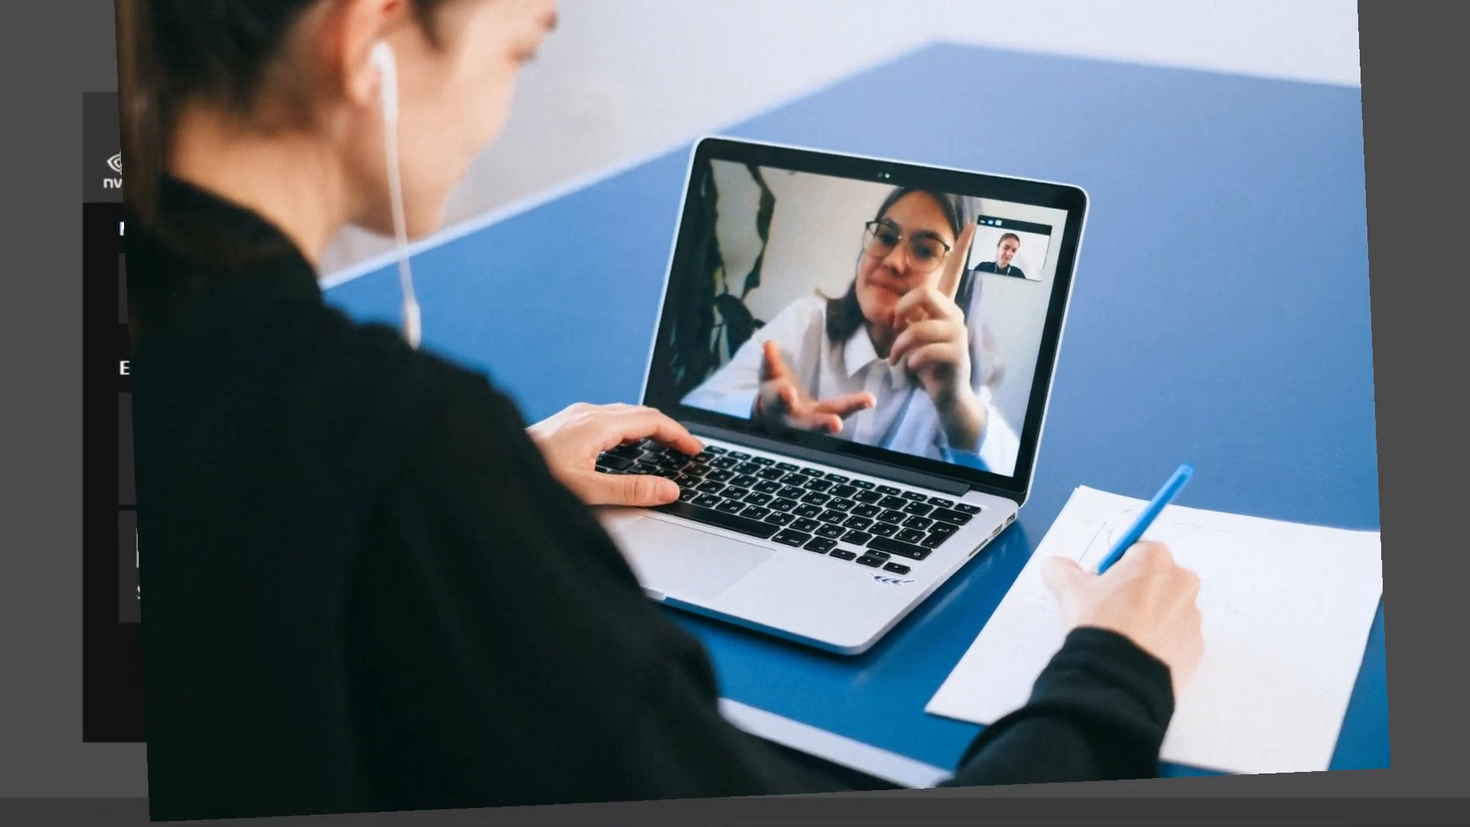
# Step: Open the microphone Effects dropdown listing Noise removal and Room echo removal
pyautogui.click(588, 381)
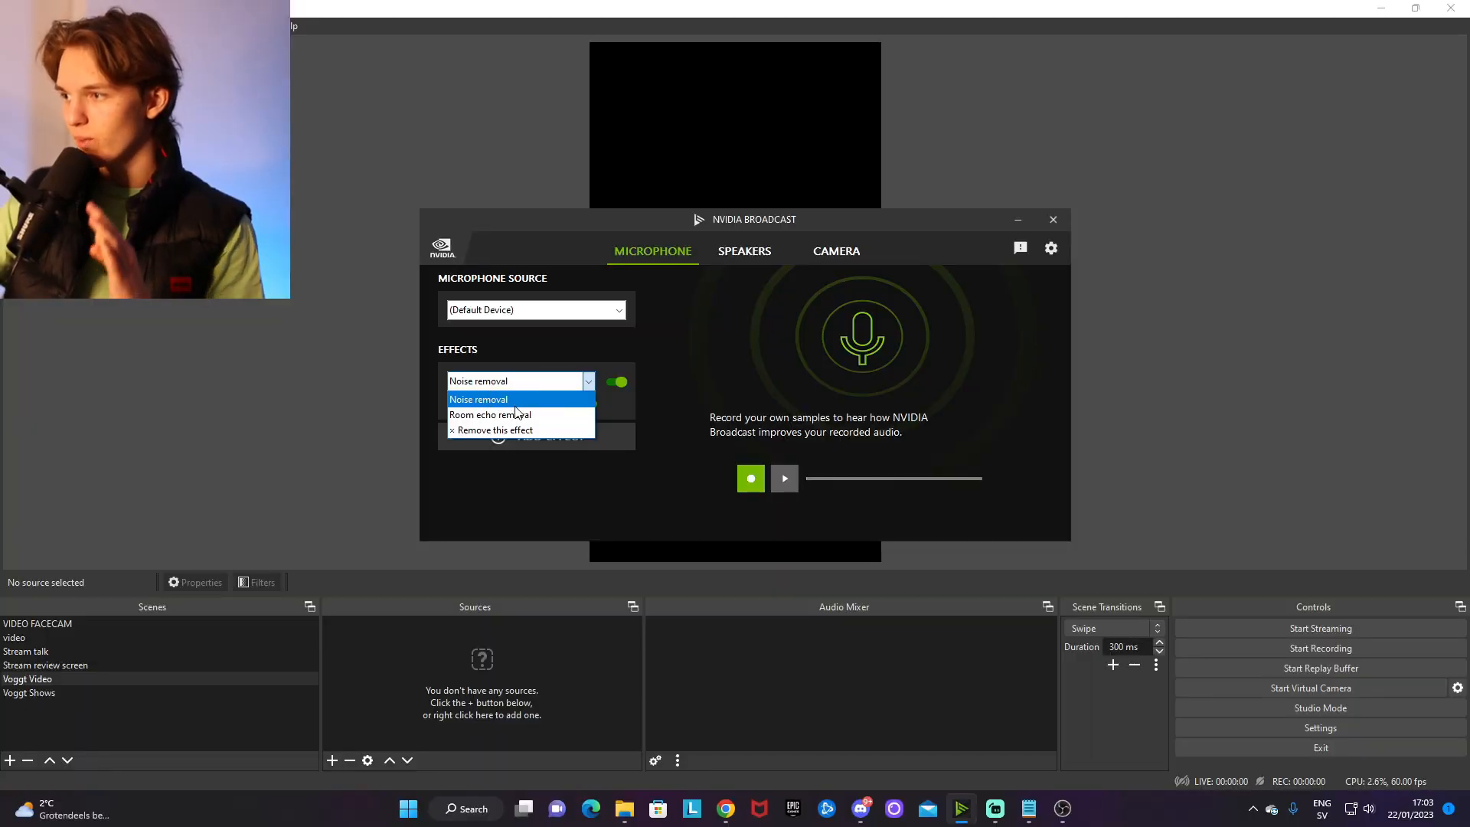
# Step: Add Room echo removal as the second microphone effect and toggle it on
pyautogui.click(477, 398)
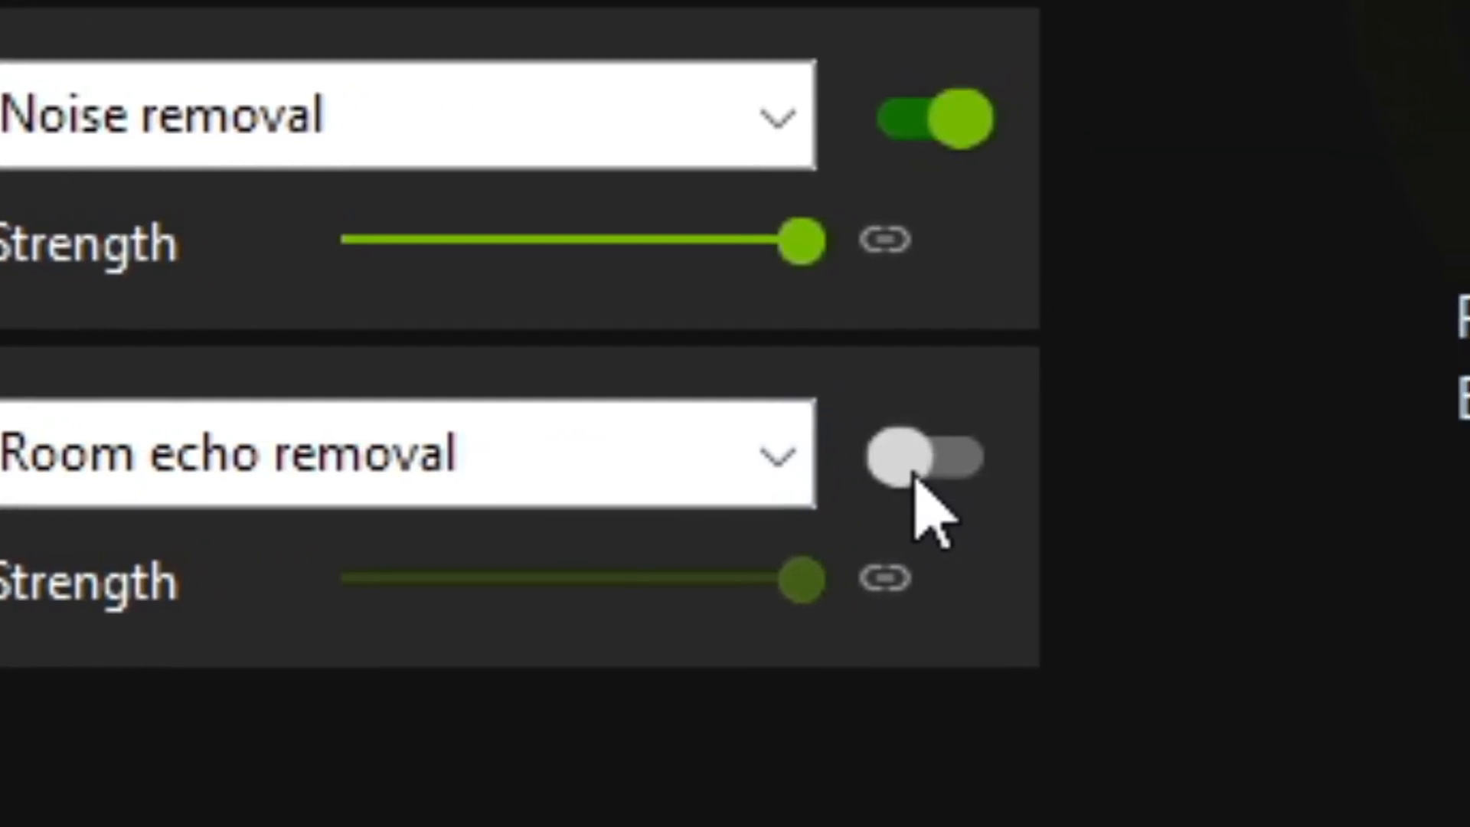
pyautogui.click(924, 455)
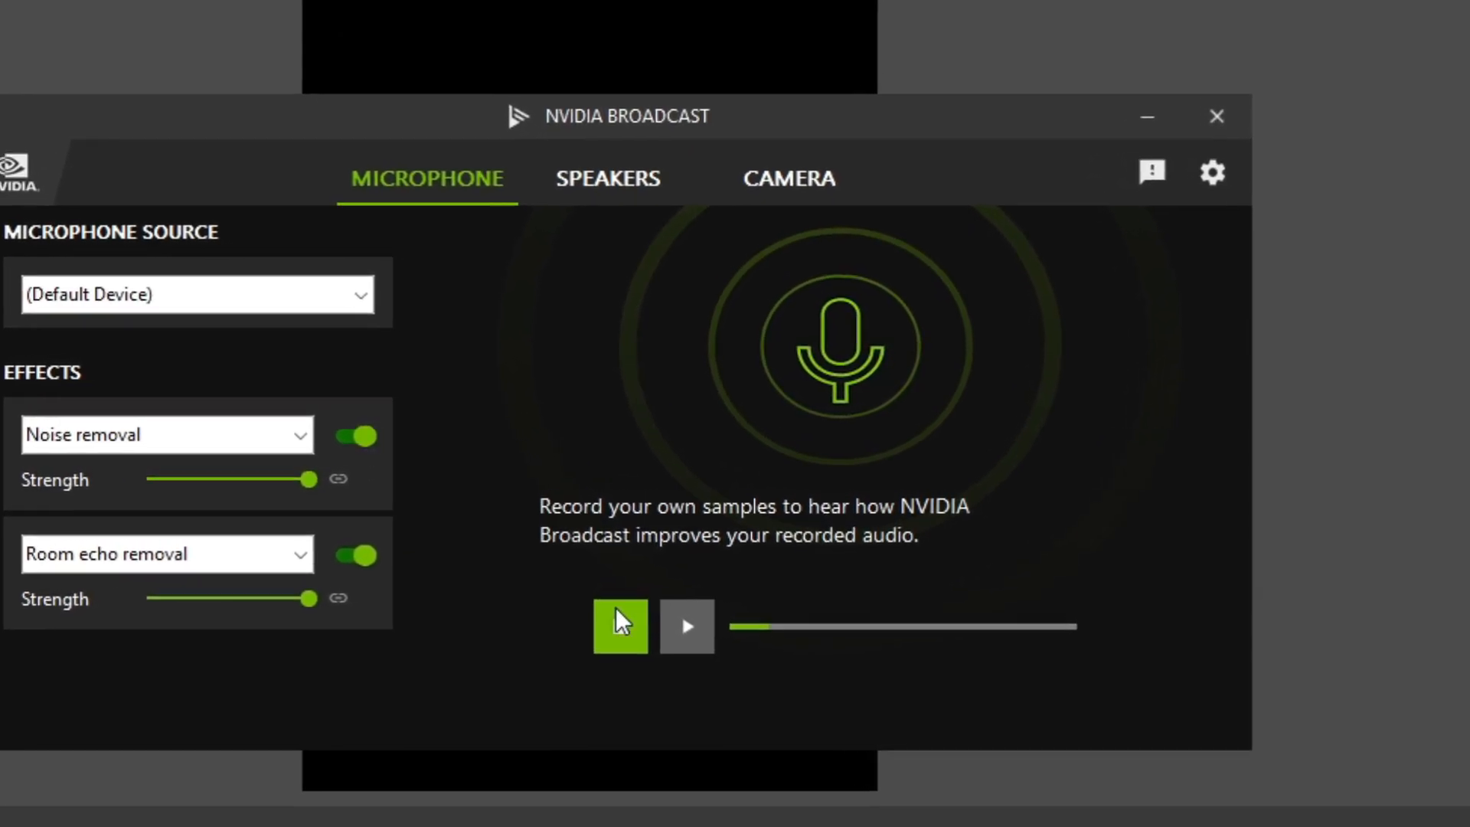
# Step: Record a test microphone sample, then open the Speakers effect settings
pyautogui.click(620, 625)
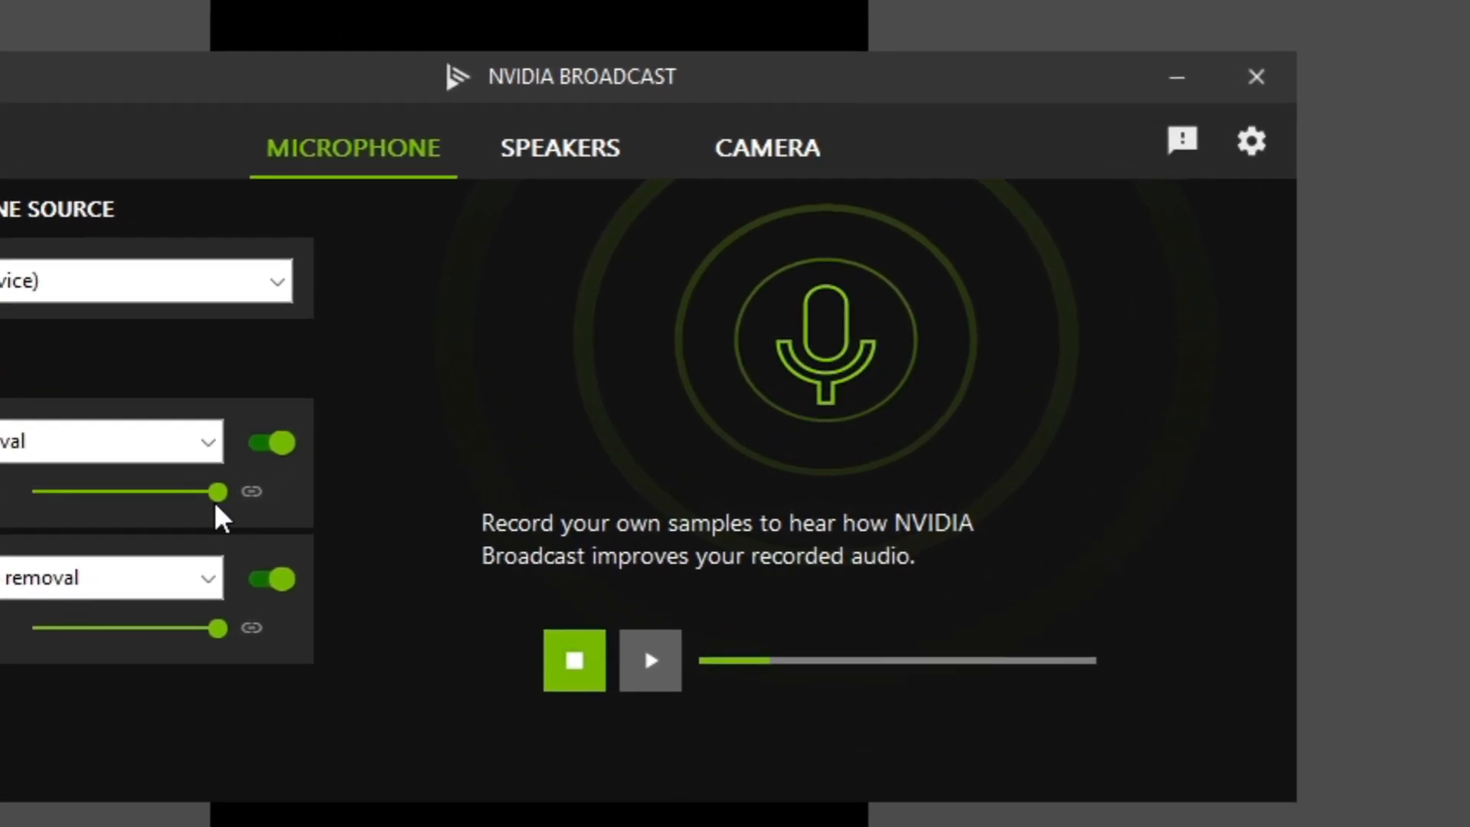
pyautogui.click(559, 147)
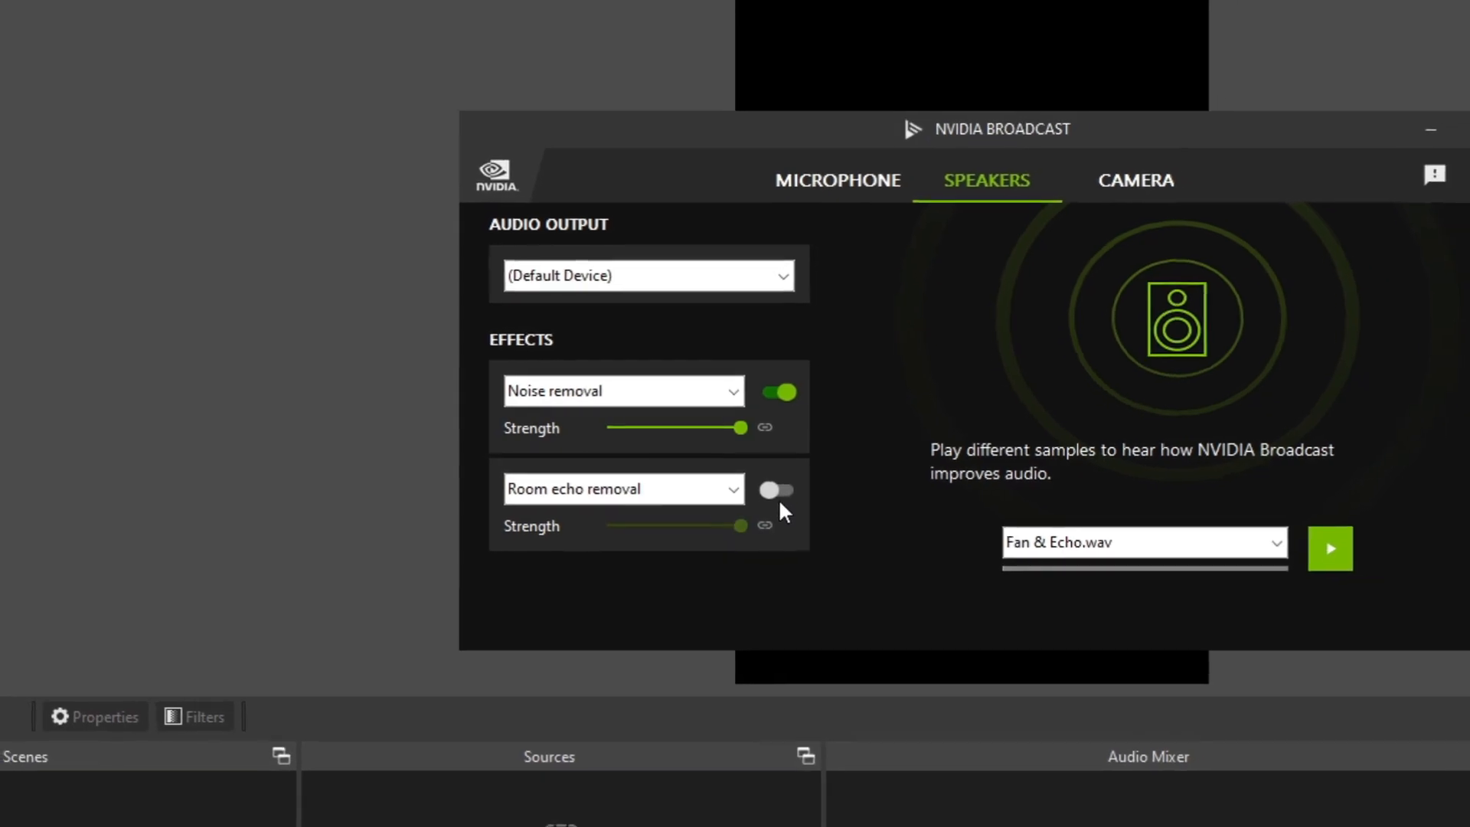
pyautogui.click(1135, 180)
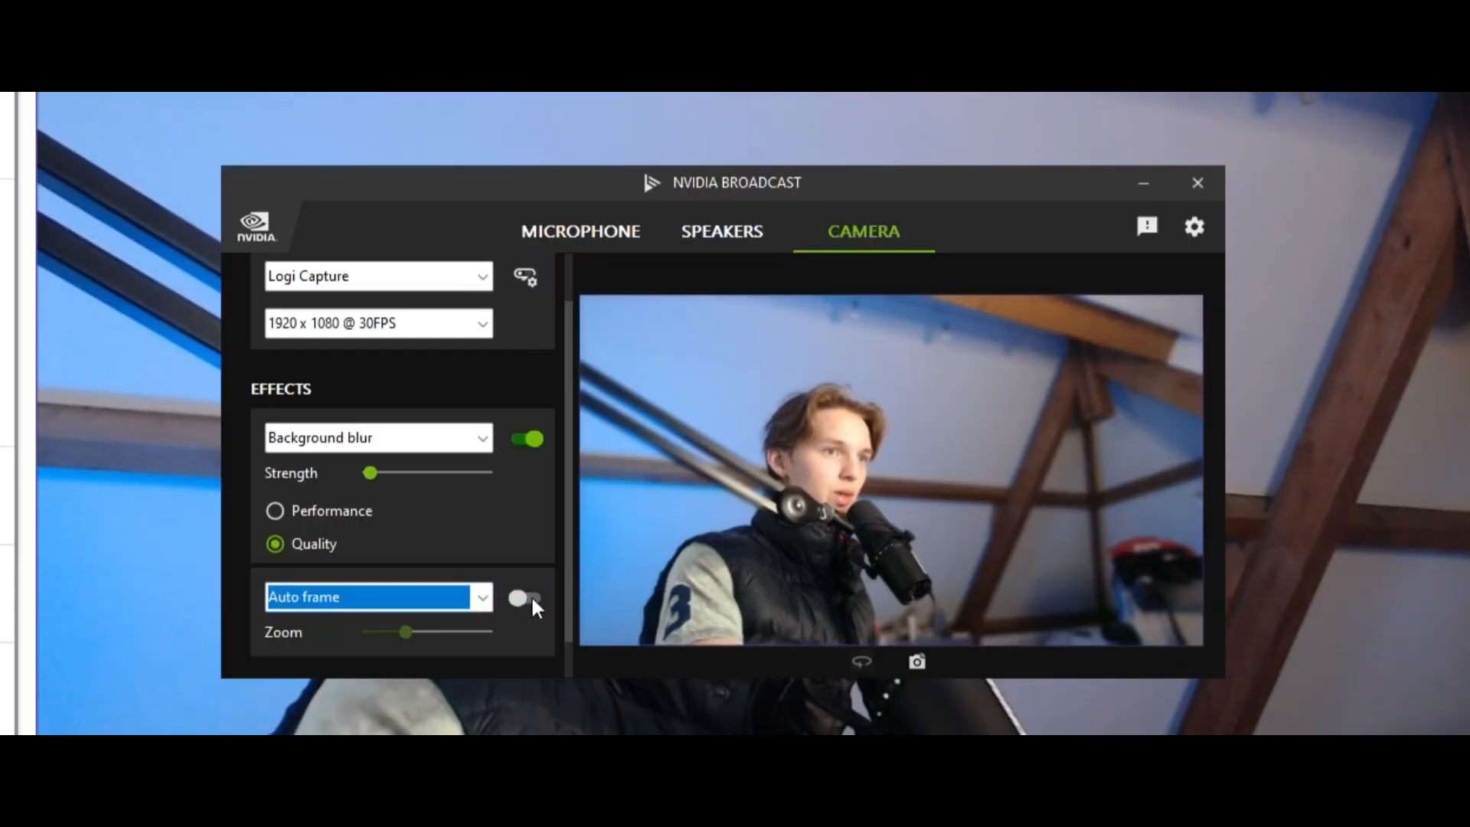
# Step: Turn on the Auto frame toggle for the camera
pyautogui.click(527, 598)
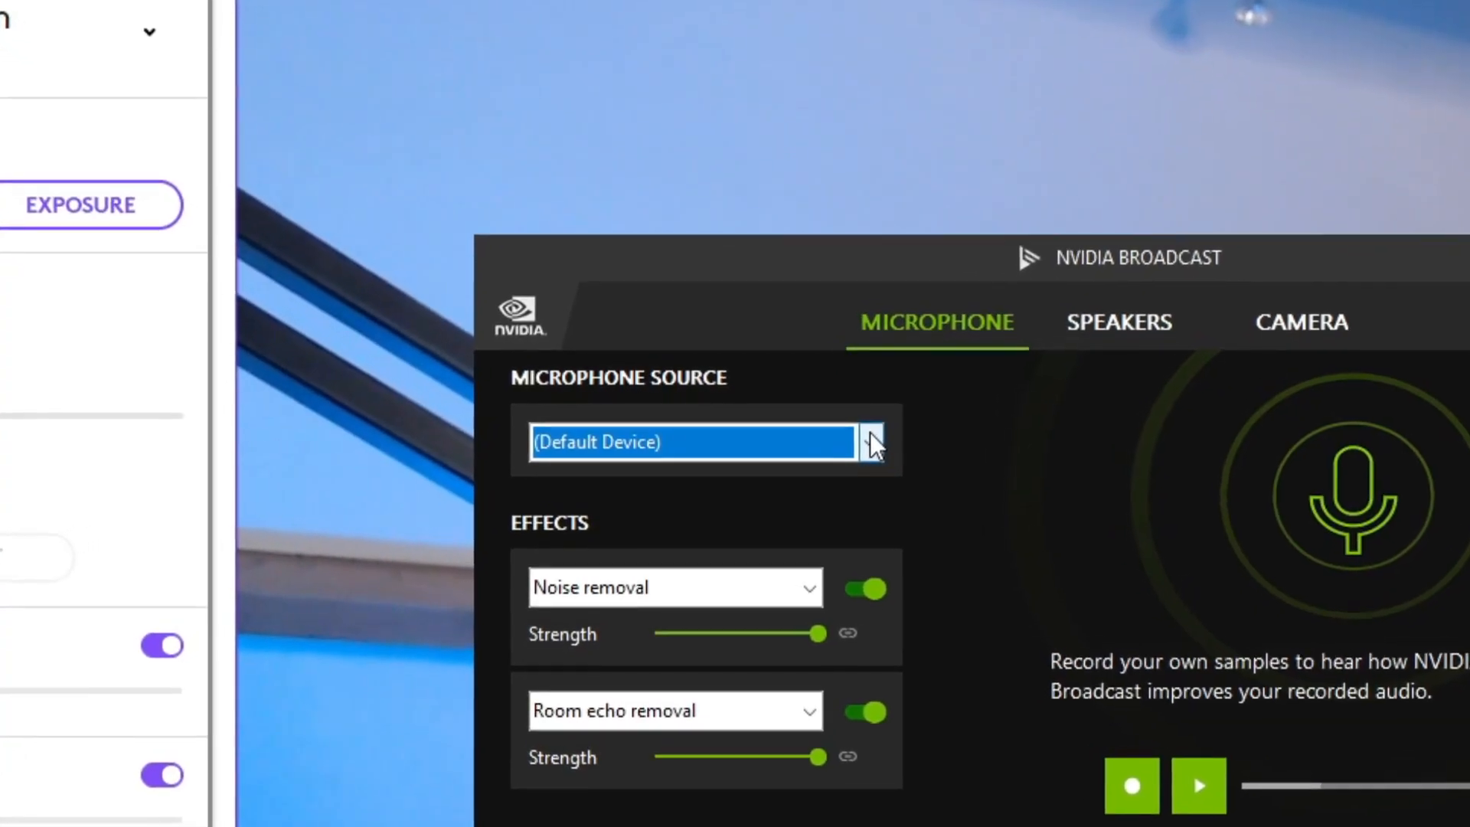
# Step: Open the Microphone Source dropdown showing Arctis 5, C922, Shure MV7 and XSplit
pyautogui.click(870, 442)
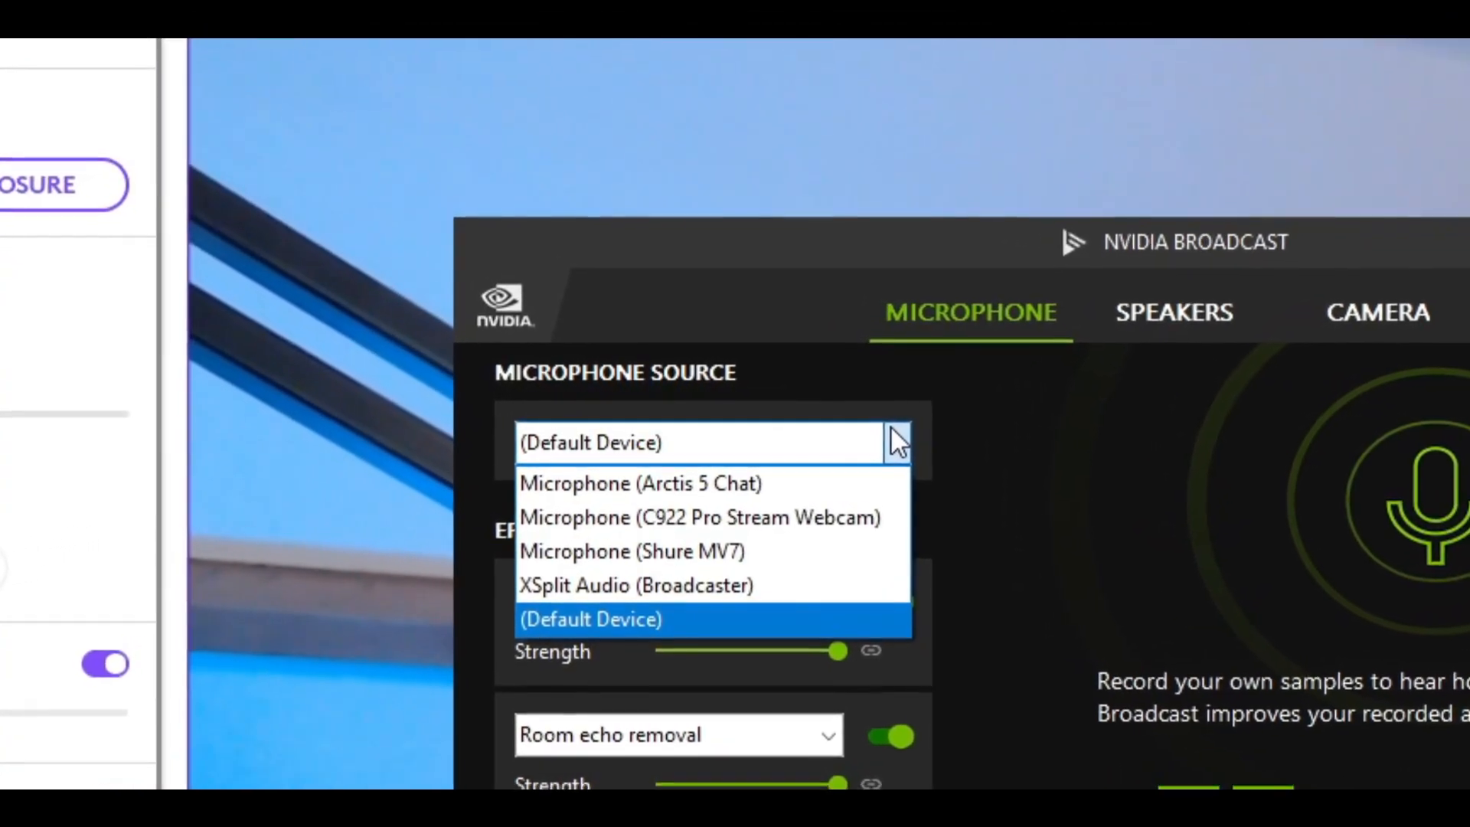